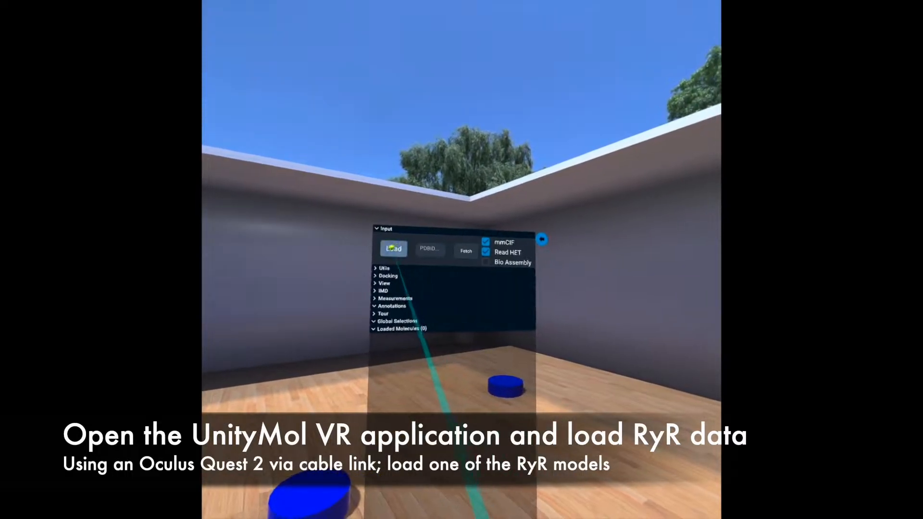
Load the RyR tetramer model tetra_5t15, which appears as a cartoon
click(394, 249)
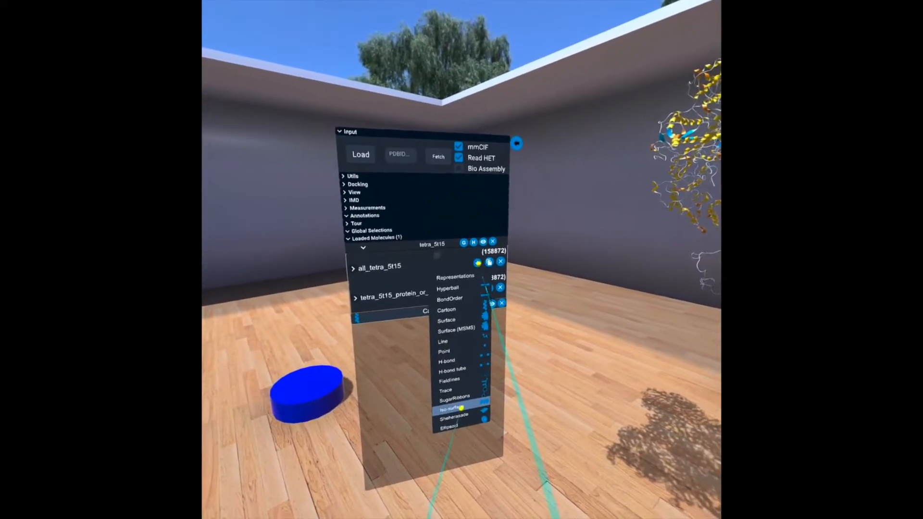
Switch tetra_5t15 to a chain-colored molecular surface with ambient occlusion
click(446, 311)
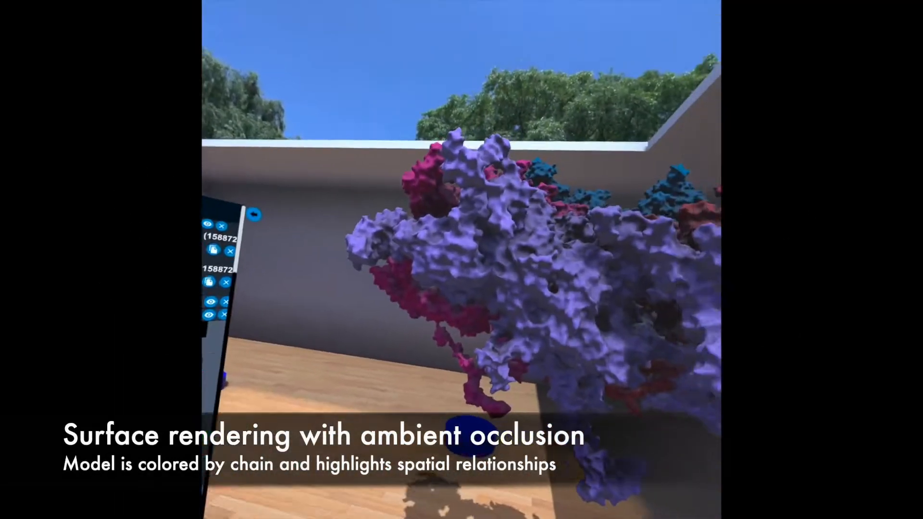